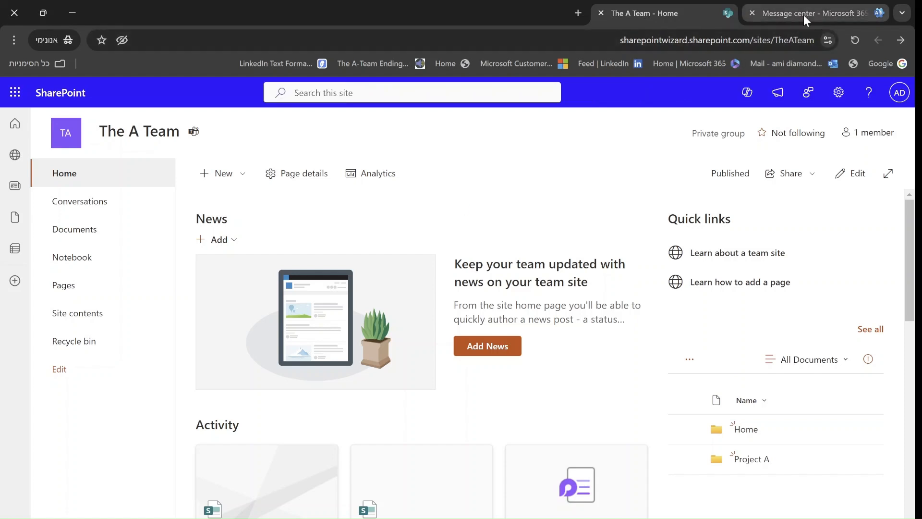
# Step: Show the Message center announcement for the new Editorial card web part and its example images
pyautogui.click(806, 14)
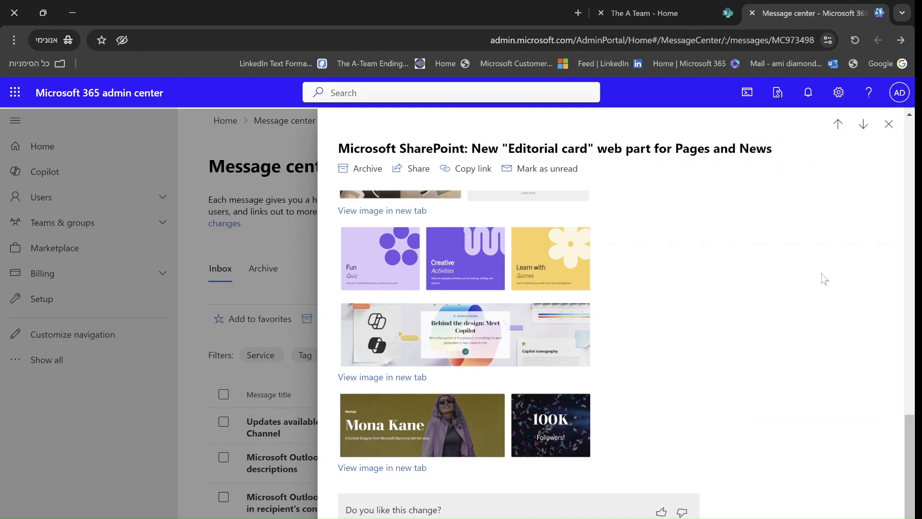
pyautogui.moveTo(507, 355)
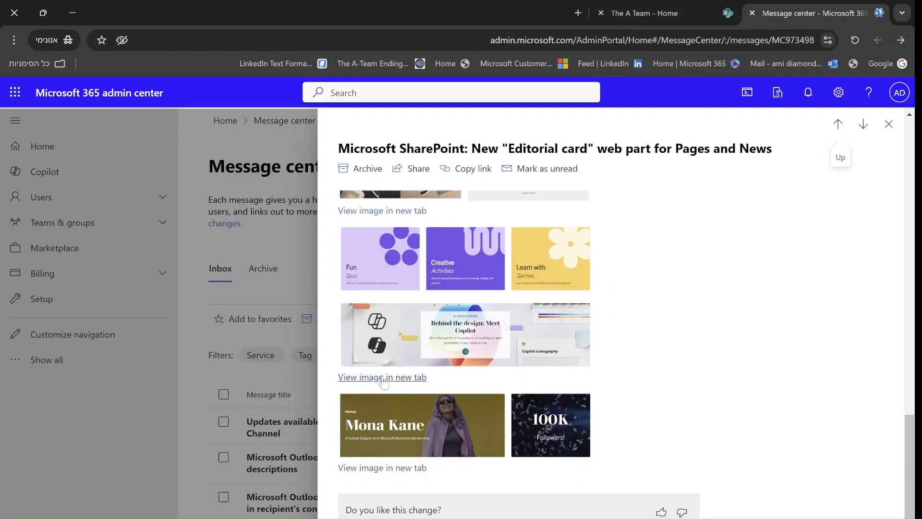
pyautogui.click(383, 377)
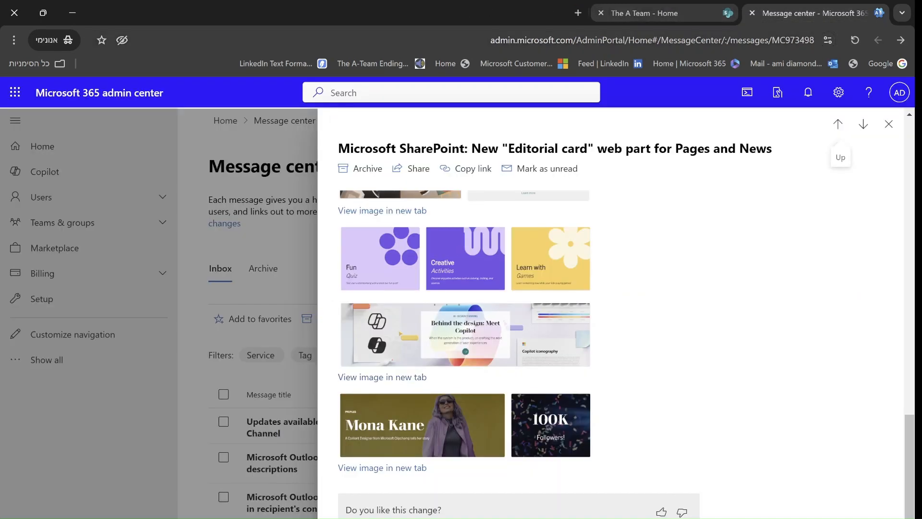
# Step: On The A Team site, create a new page from the Basic text template
pyautogui.click(644, 13)
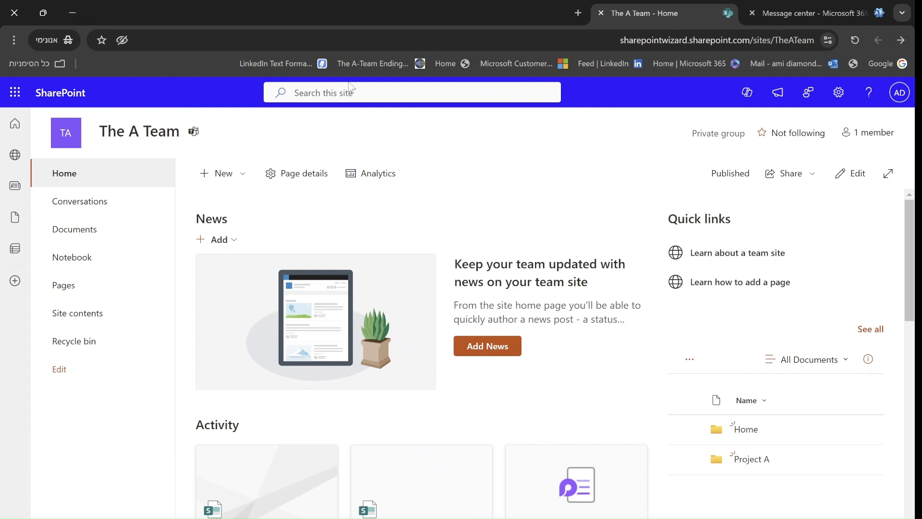
pyautogui.click(222, 173)
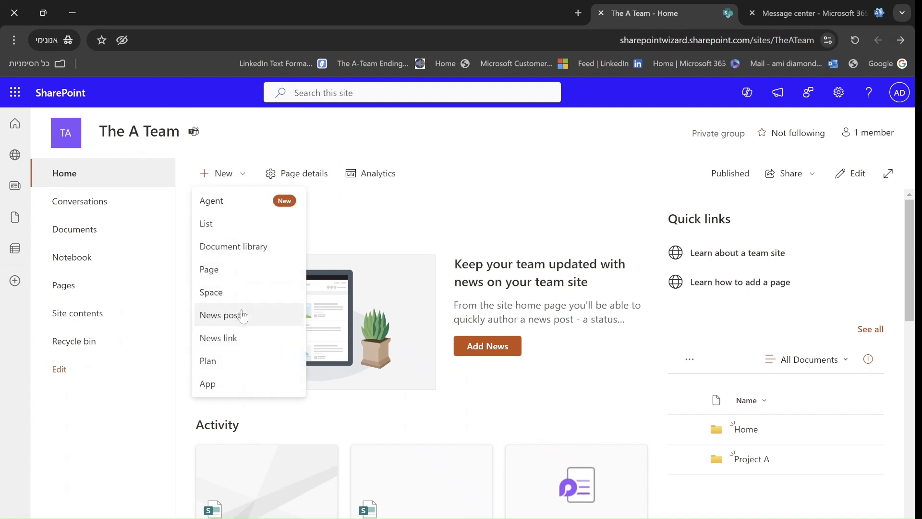
pyautogui.moveTo(210, 213)
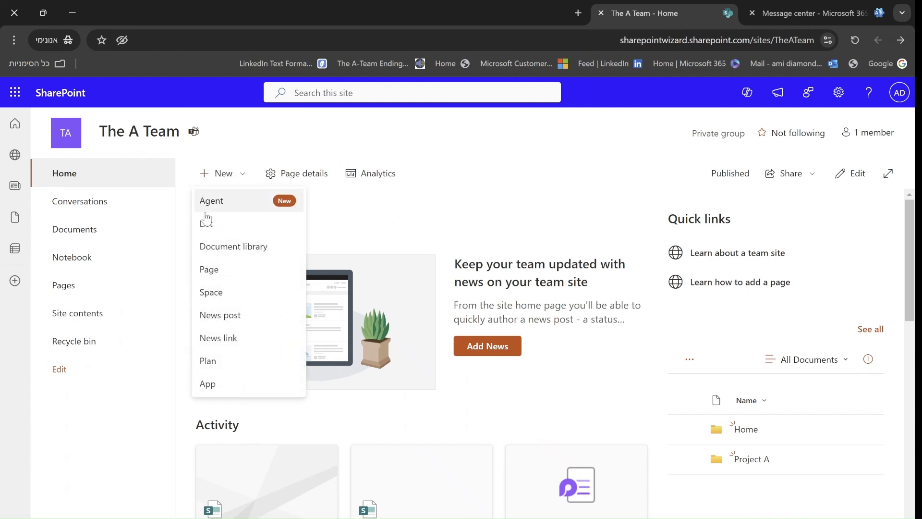
pyautogui.click(210, 269)
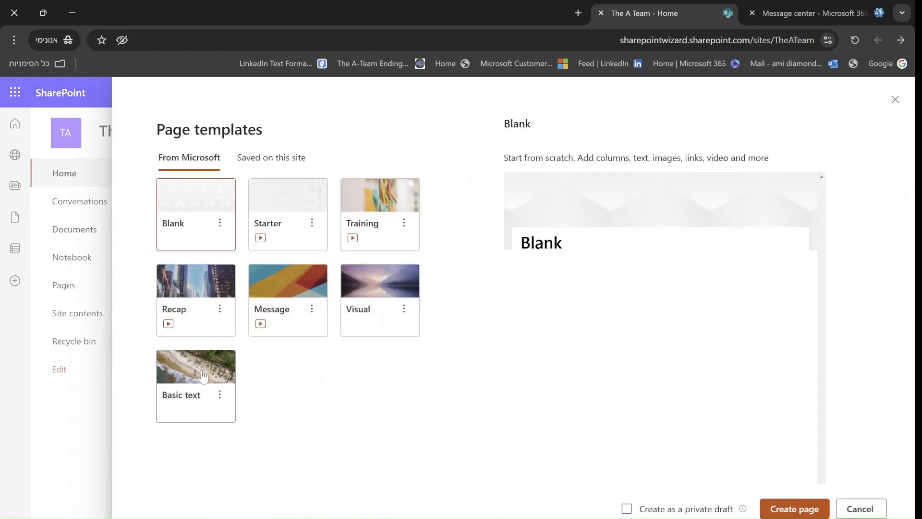
pyautogui.click(794, 509)
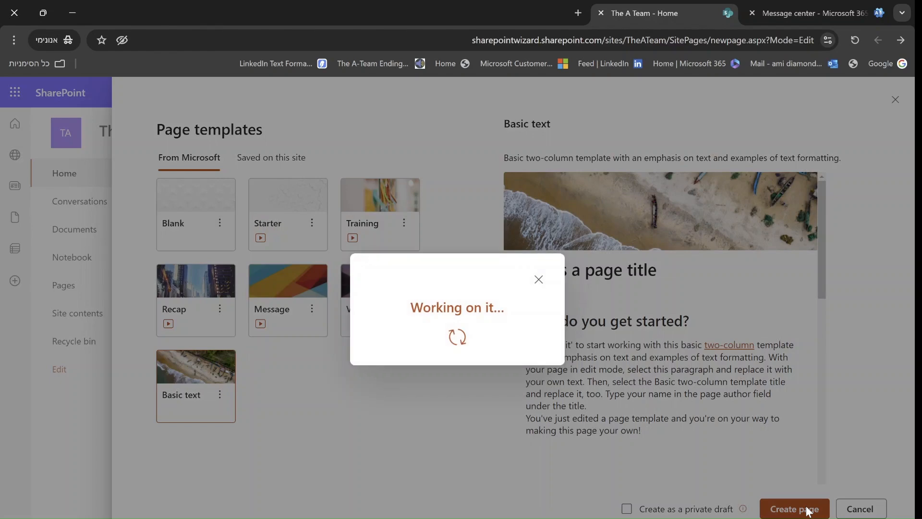
pyautogui.click(795, 509)
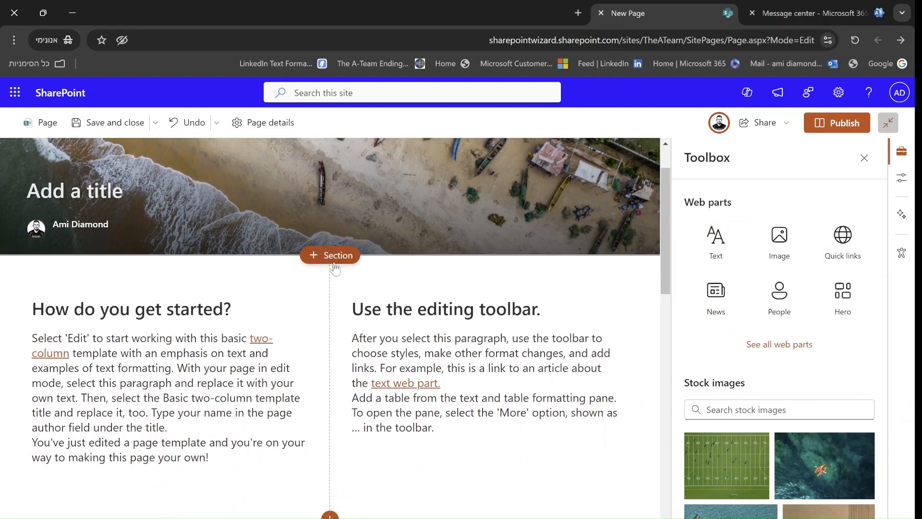
# Step: Add a one-column section under the title and insert the Editorial card web part
pyautogui.click(331, 255)
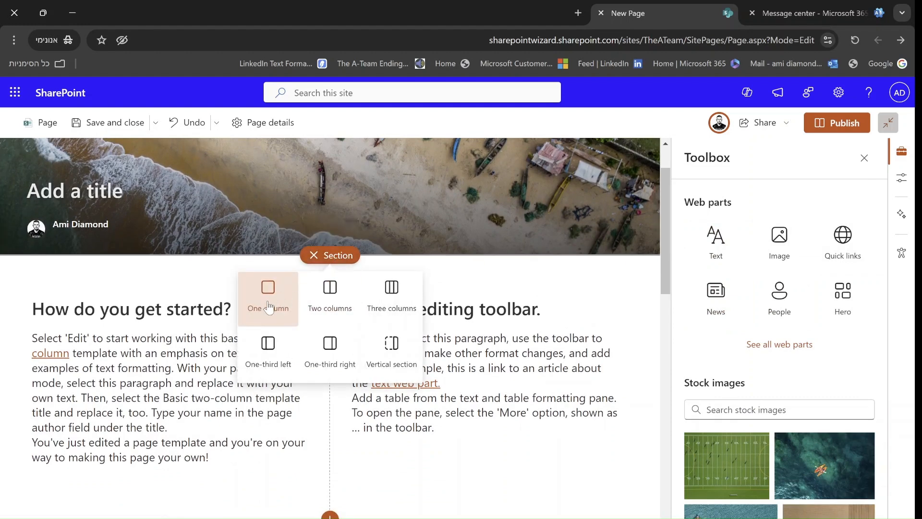
pyautogui.click(267, 298)
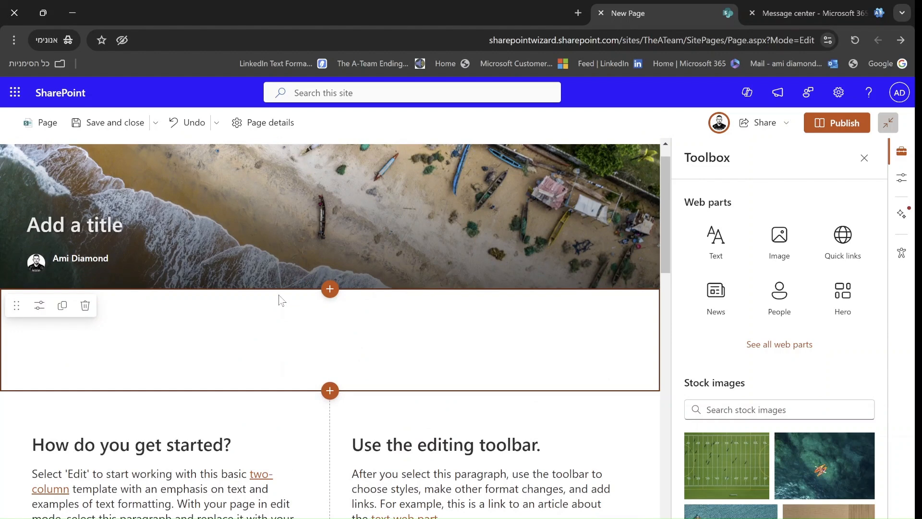
pyautogui.click(329, 288)
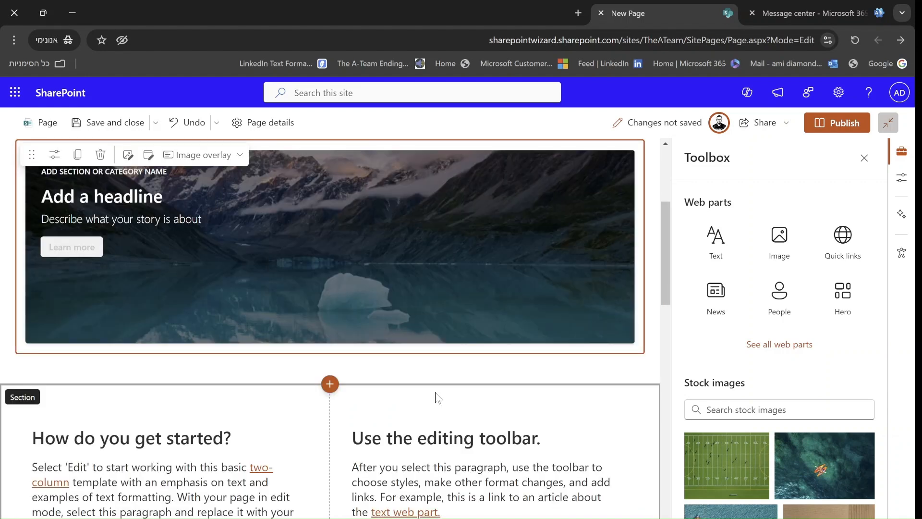
pyautogui.scroll(-3)
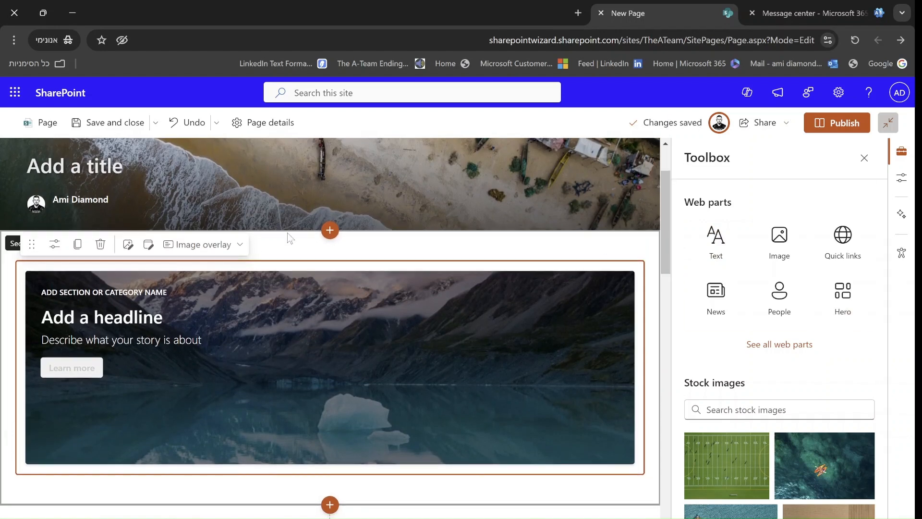
pyautogui.moveTo(240, 248)
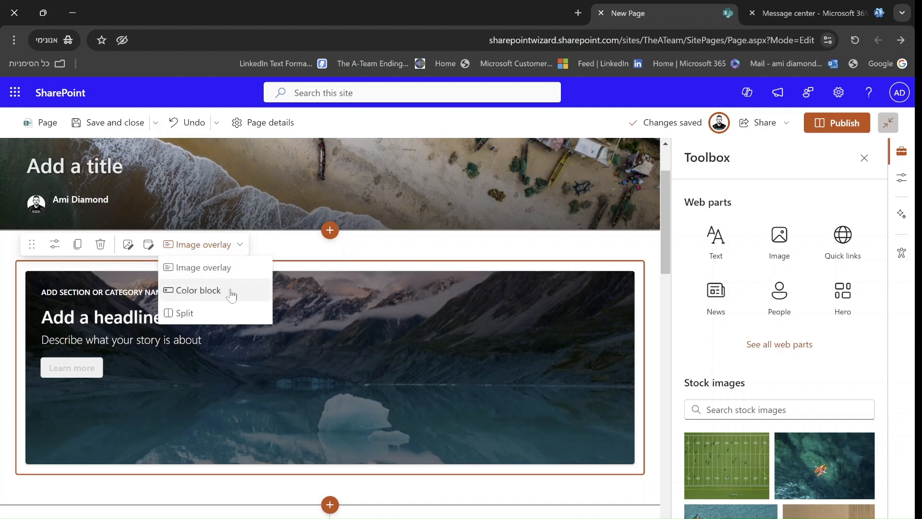
pyautogui.click(197, 290)
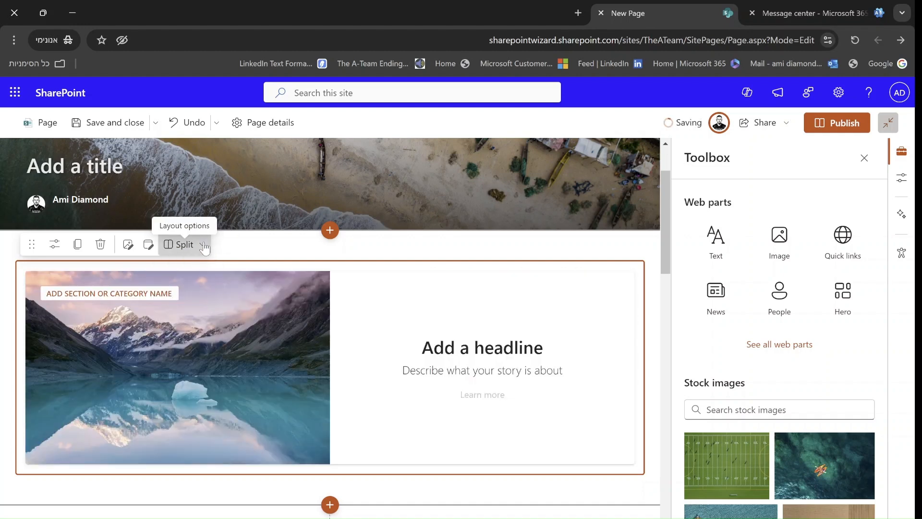
pyautogui.click(204, 245)
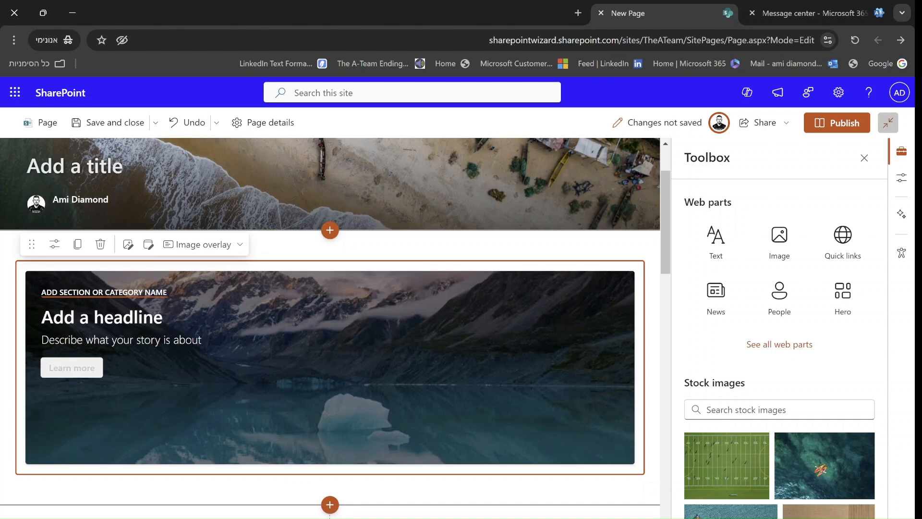
# Step: Title the page 'THE NEW WEBPART' and give the card an enlarged 'Sharing is caring' headline
pyautogui.write('THE')
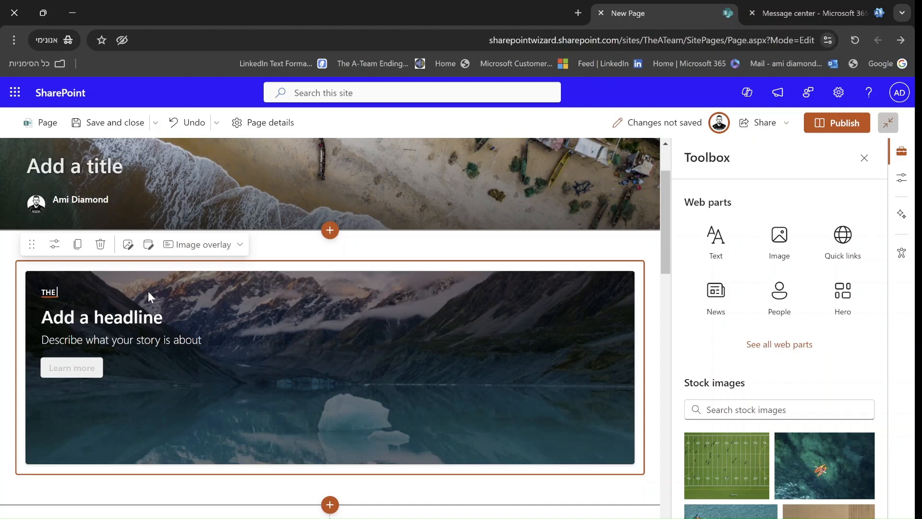
pyautogui.write('NEW W')
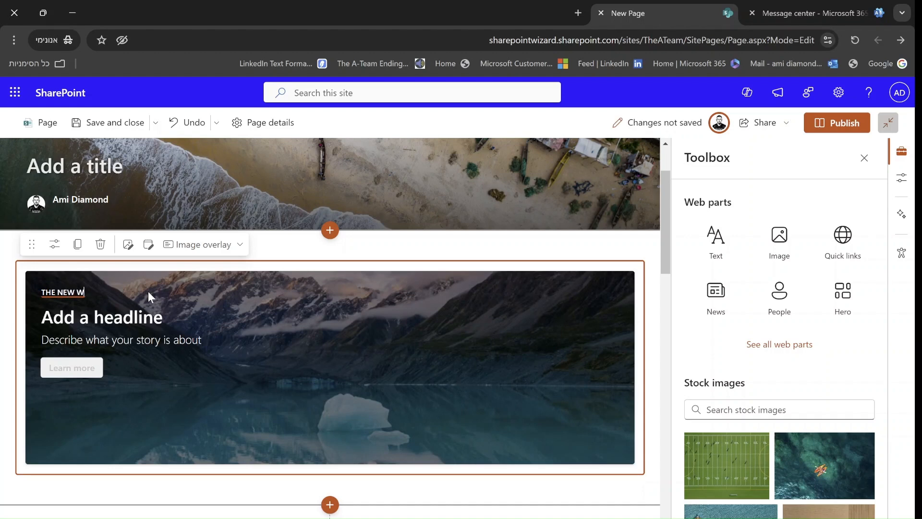
pyautogui.write('EB')
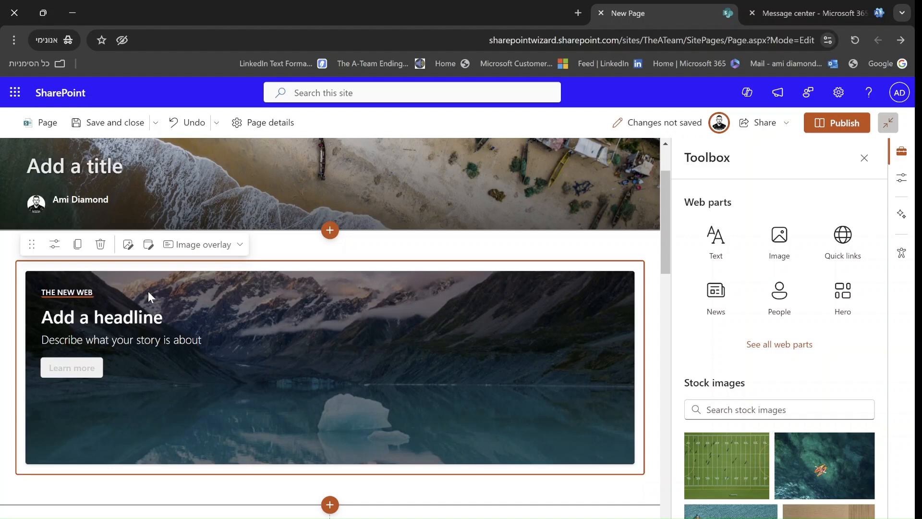
pyautogui.click(102, 317)
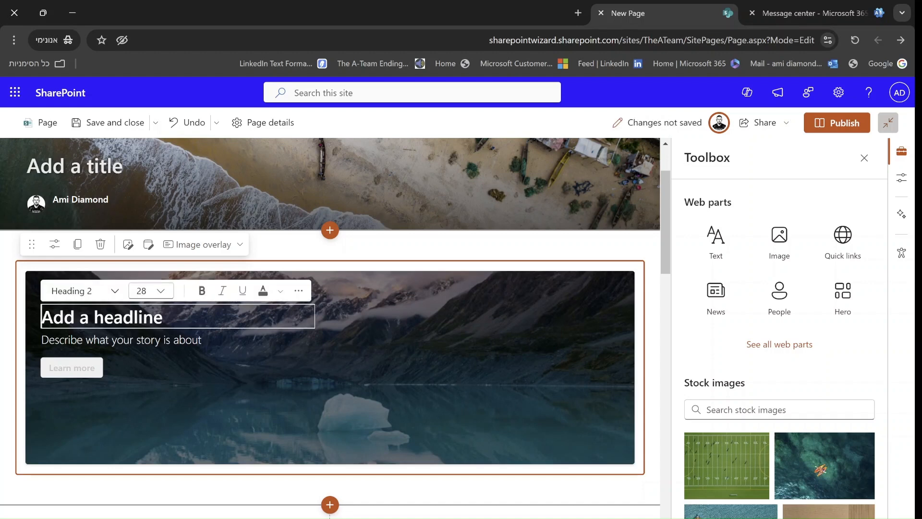
pyautogui.write('Sharing')
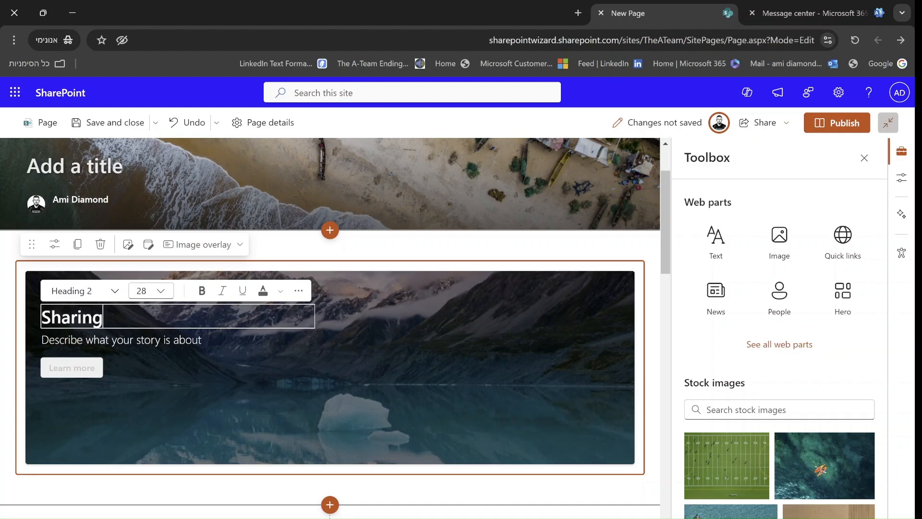
pyautogui.write('is caring')
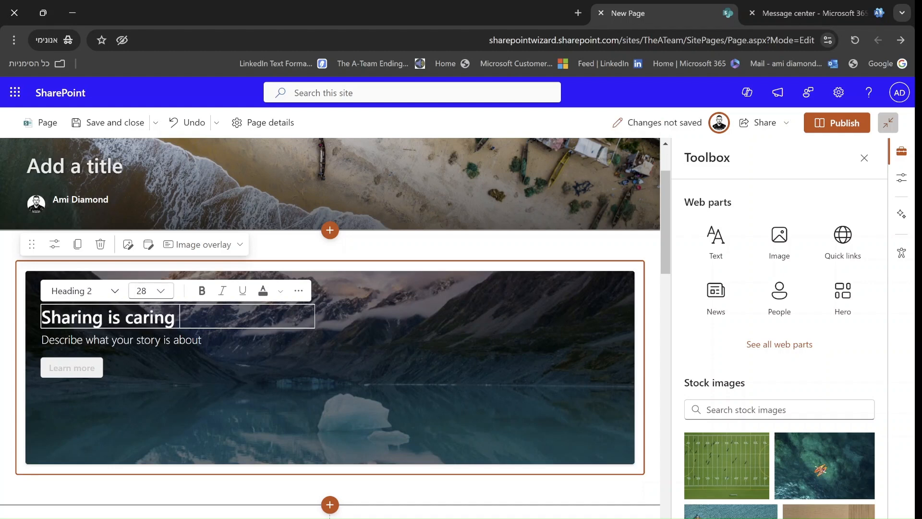
pyautogui.tripleClick(108, 317)
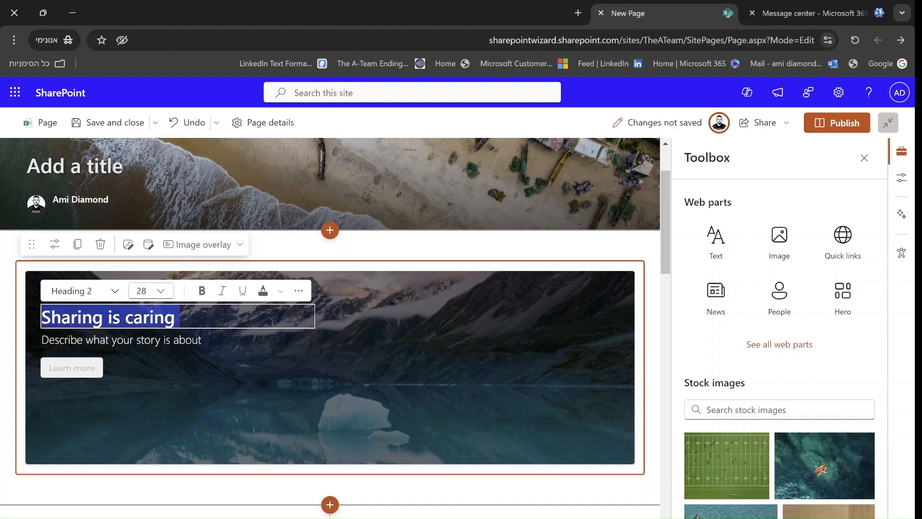
pyautogui.click(161, 290)
pyautogui.write('this is the')
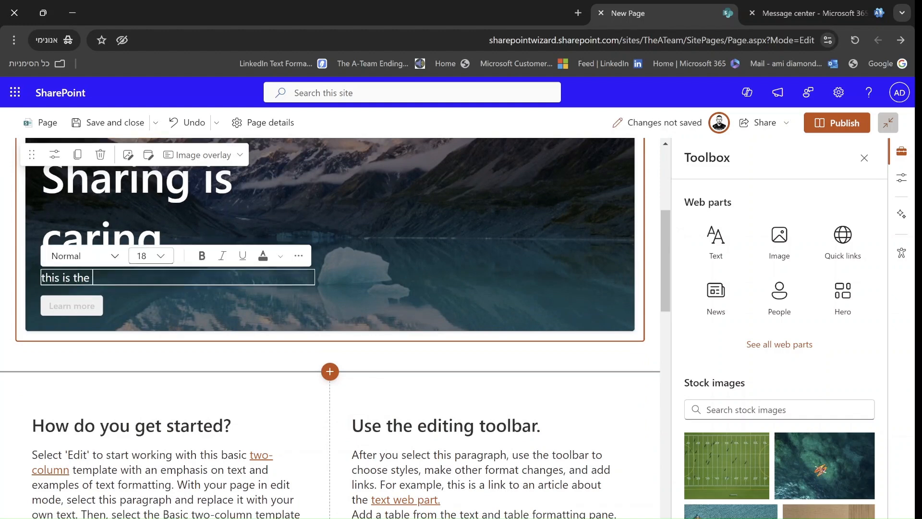
# Step: Set the card description to 'this is the Text' at font size 24
pyautogui.write('Text')
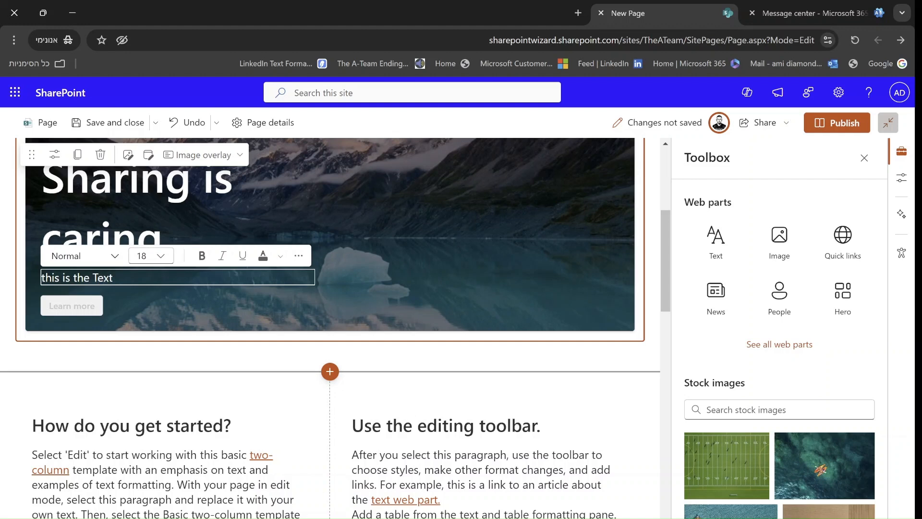
pyautogui.click(151, 255)
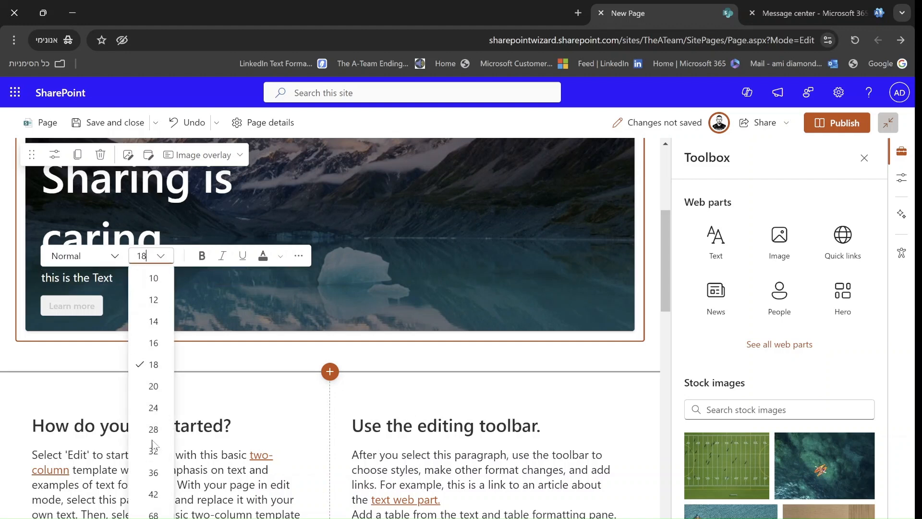
pyautogui.click(154, 407)
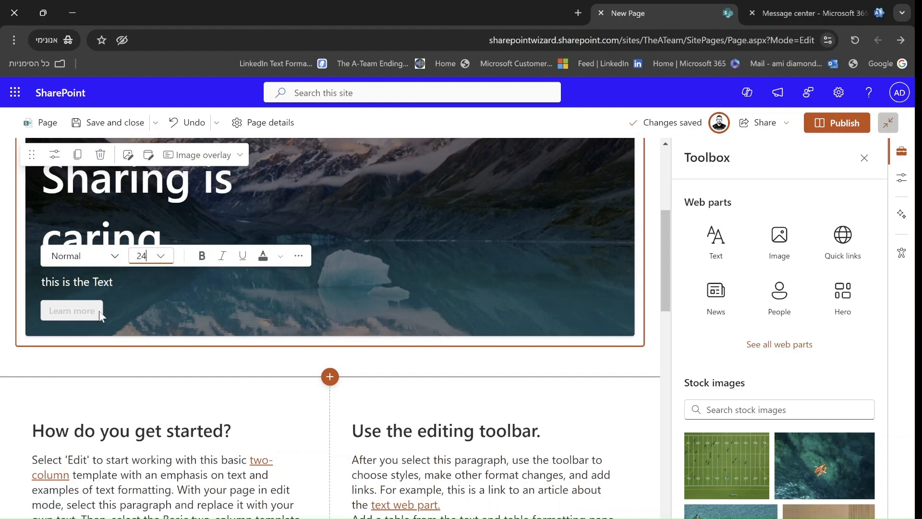
pyautogui.moveTo(893, 332)
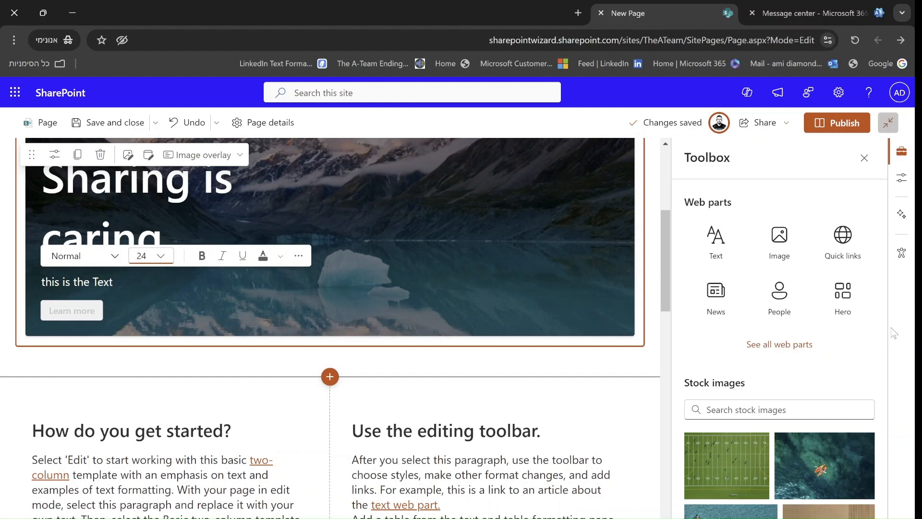
pyautogui.scroll(-3)
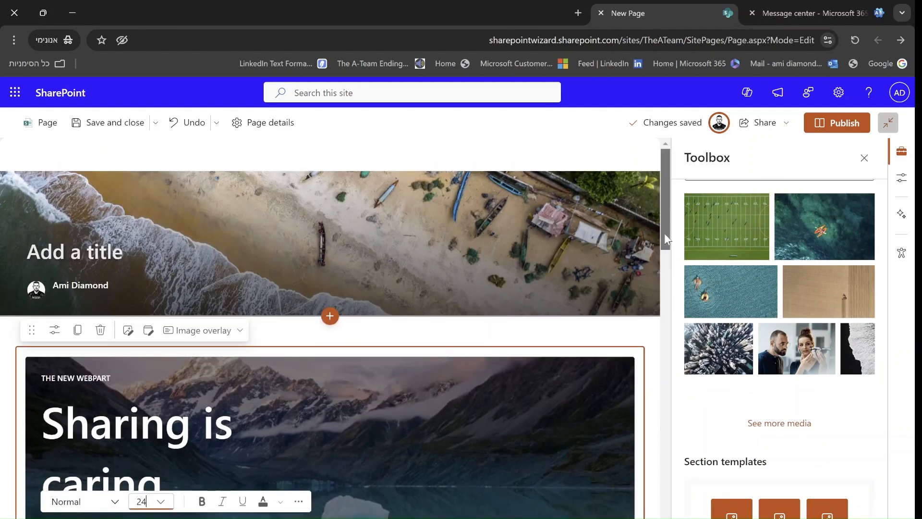
# Step: In the card's properties, try the Content Alignment options and leave the content centered
pyautogui.click(54, 154)
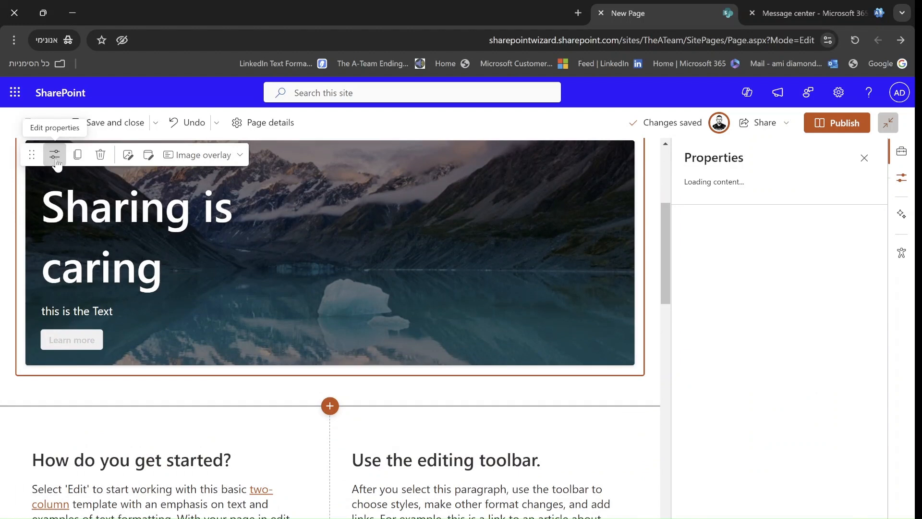
pyautogui.click(55, 155)
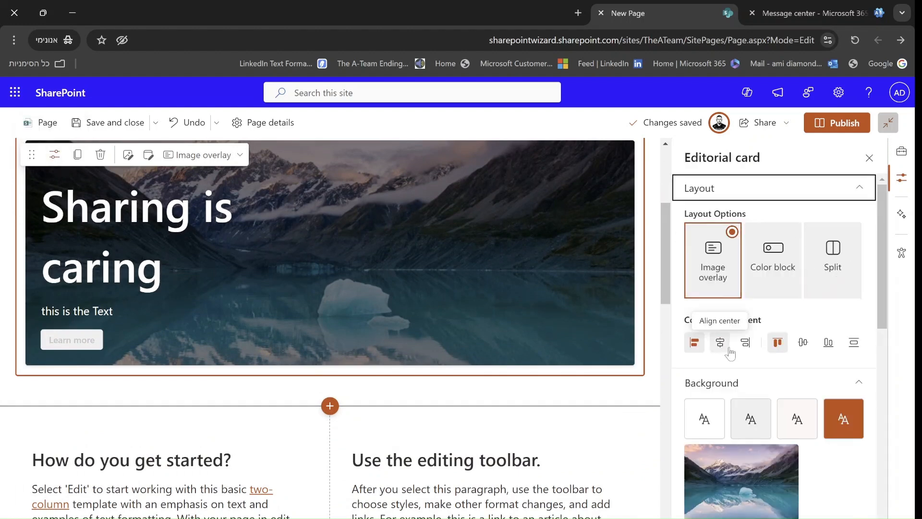
pyautogui.click(719, 342)
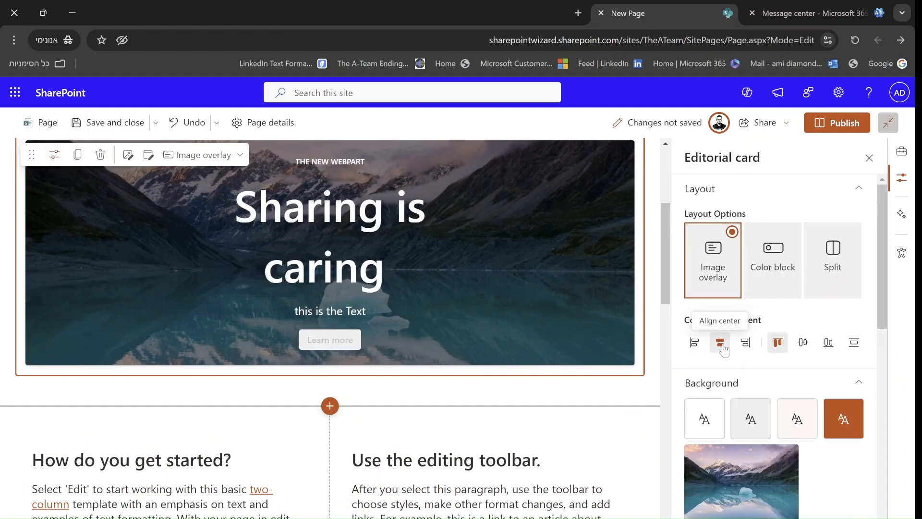
pyautogui.click(744, 342)
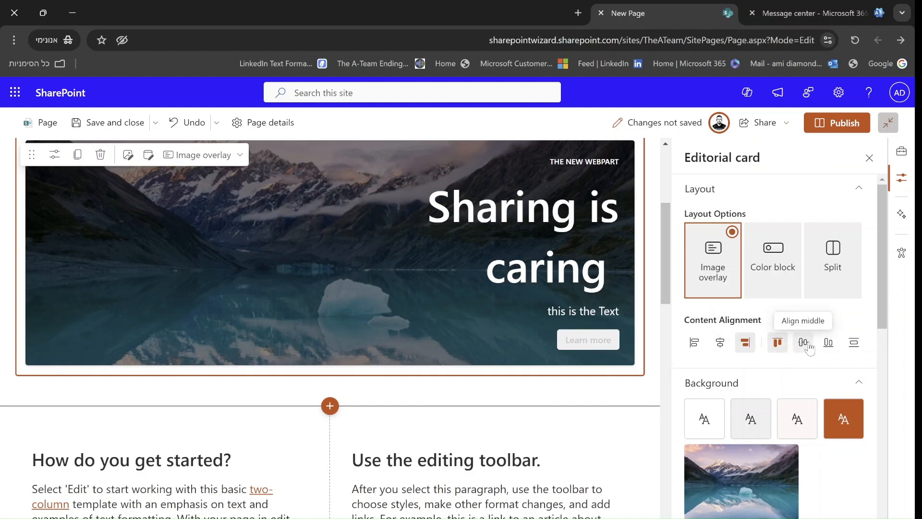
pyautogui.moveTo(854, 342)
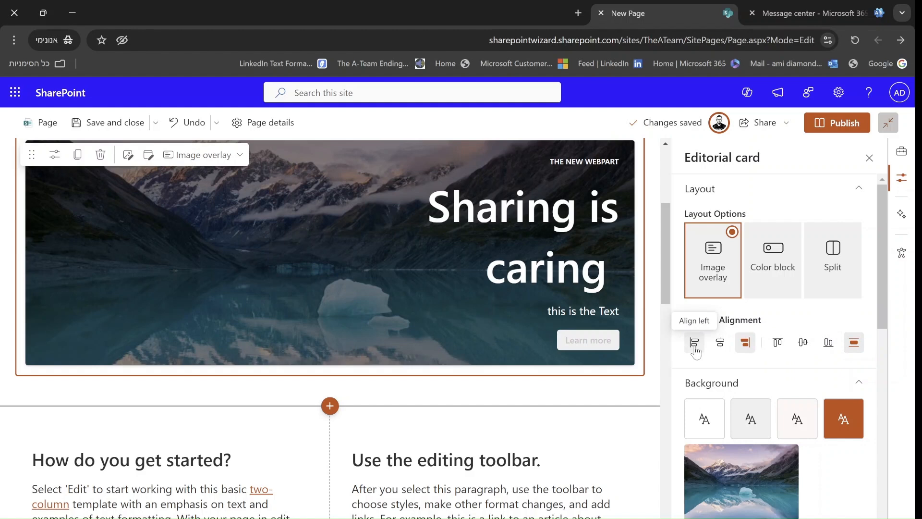
pyautogui.click(721, 342)
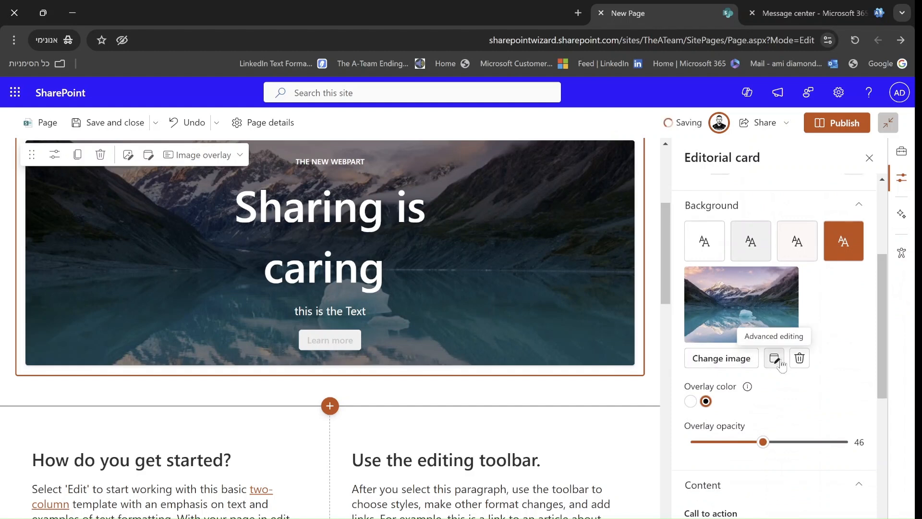
pyautogui.click(773, 358)
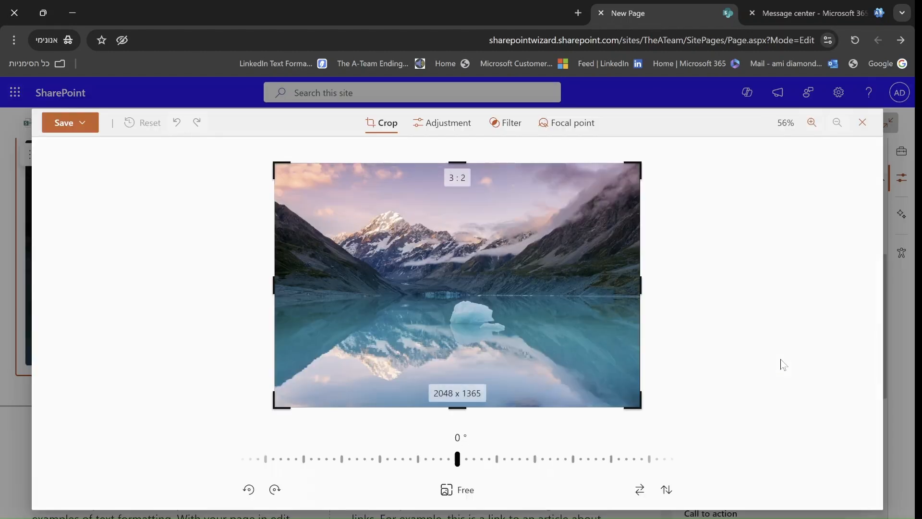
pyautogui.moveTo(409, 282)
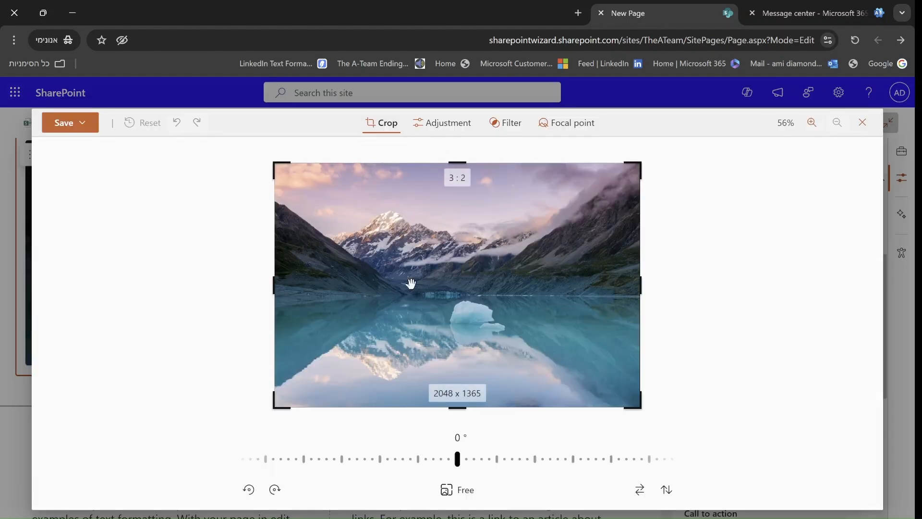
pyautogui.click(447, 123)
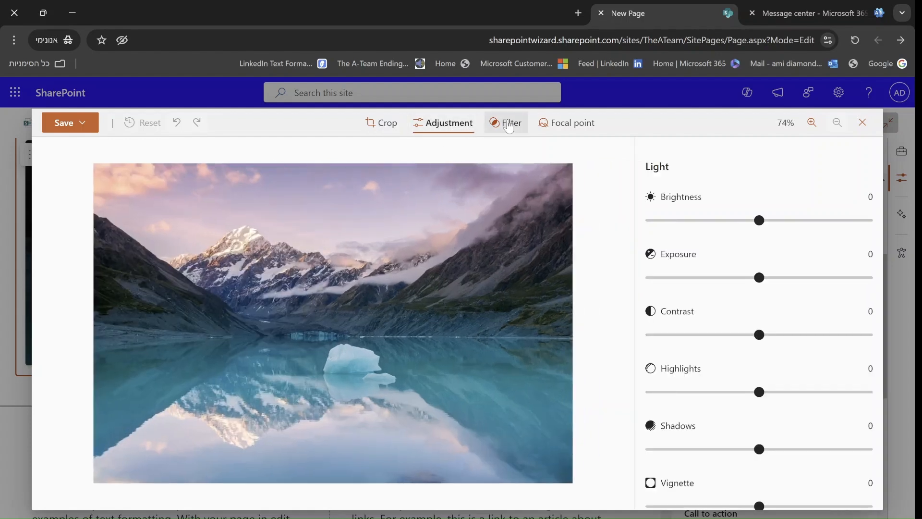
pyautogui.click(574, 123)
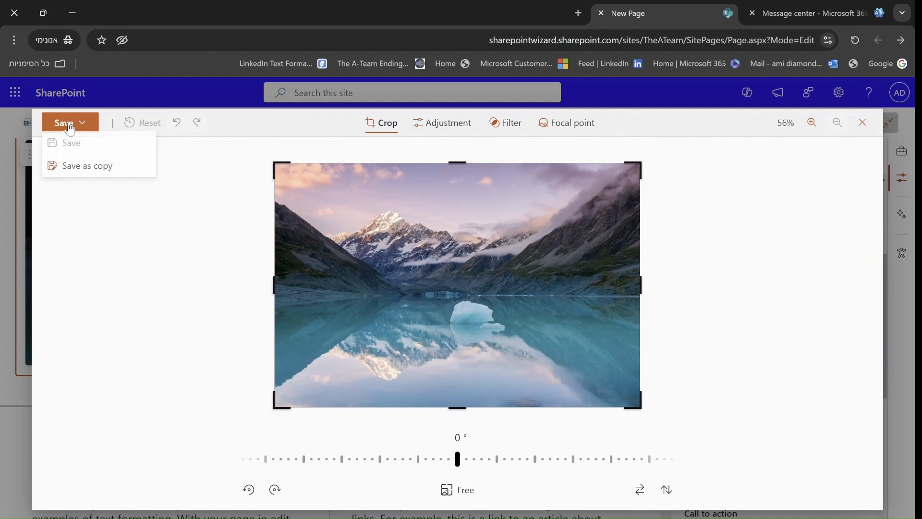
pyautogui.moveTo(534, 99)
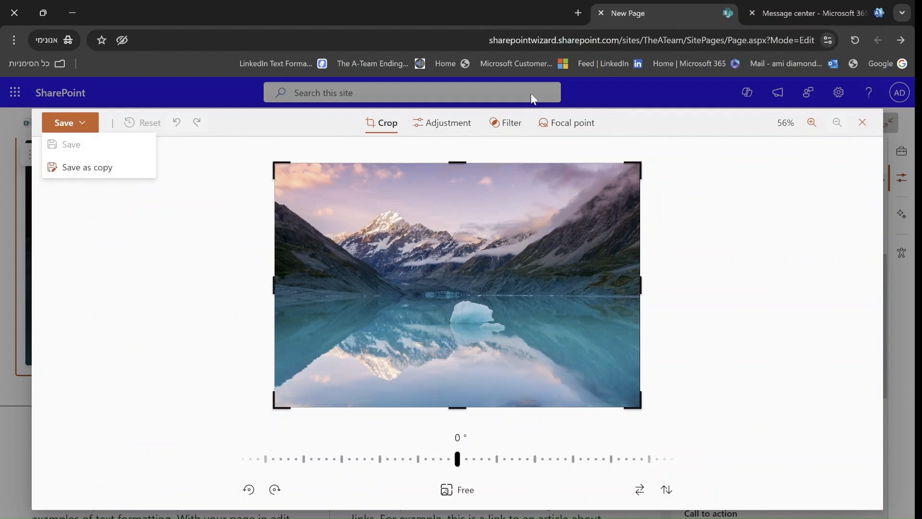
pyautogui.click(71, 144)
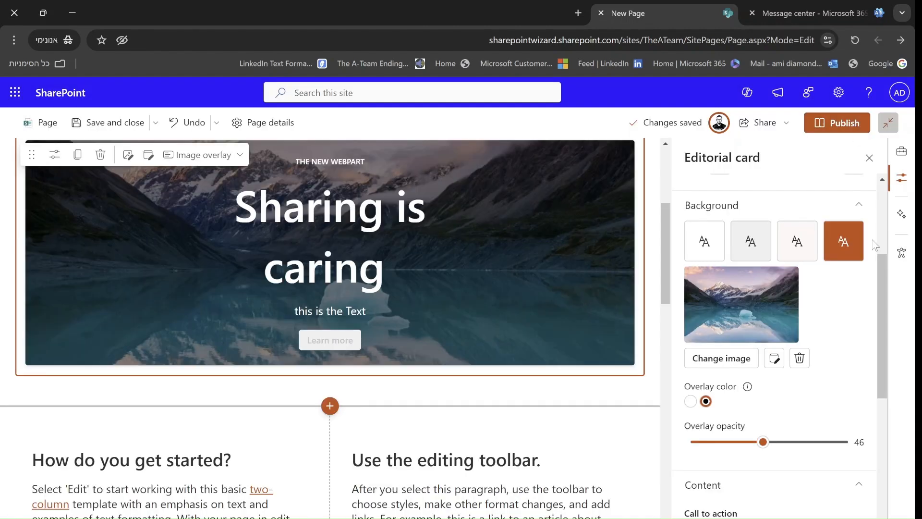
pyautogui.moveTo(690, 401)
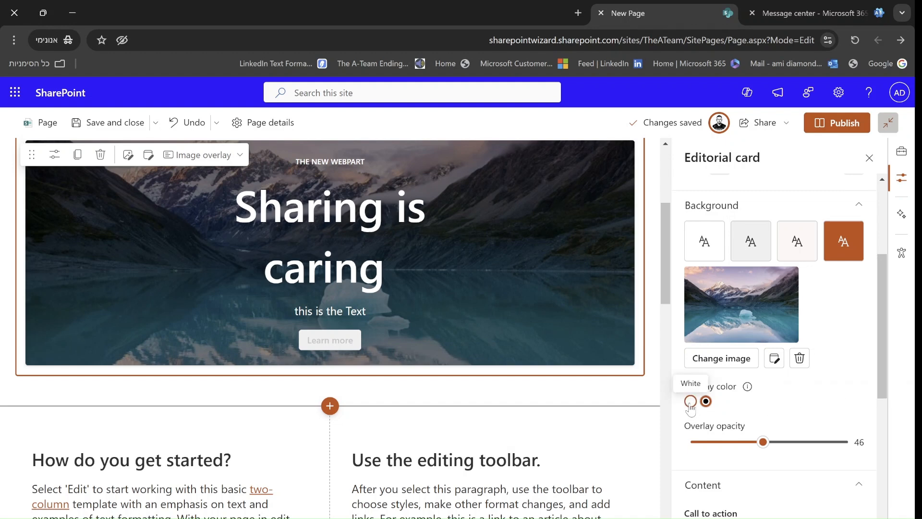
# Step: Make the image overlay white and lower its opacity from 46 to 22
pyautogui.click(690, 401)
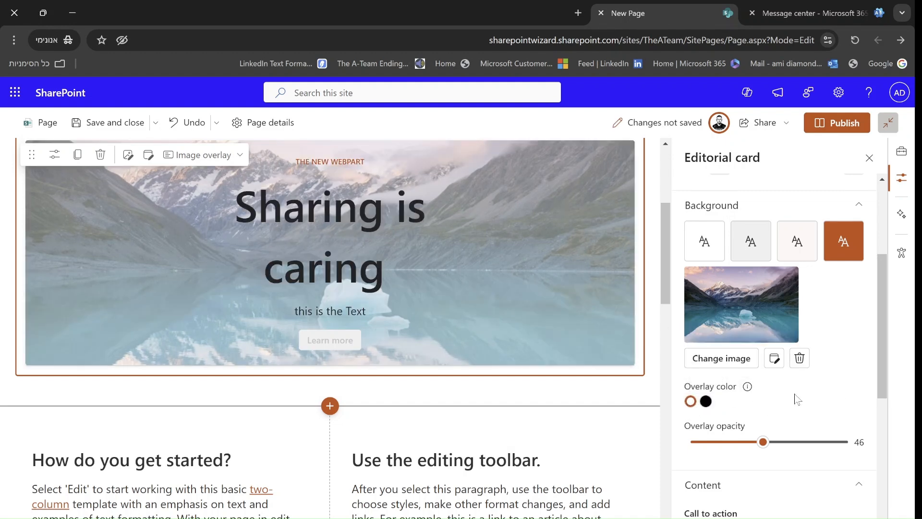
pyautogui.moveTo(689, 402)
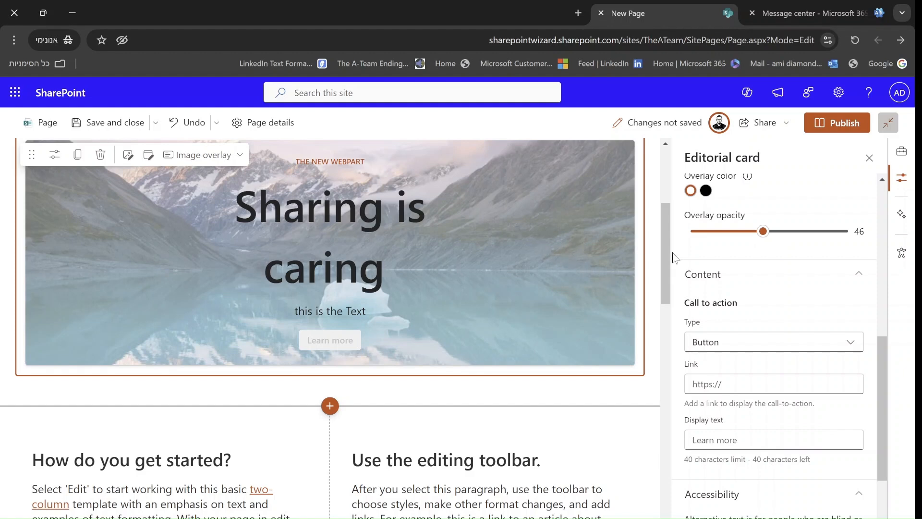
pyautogui.moveTo(764, 232); pyautogui.dragTo(724, 232)
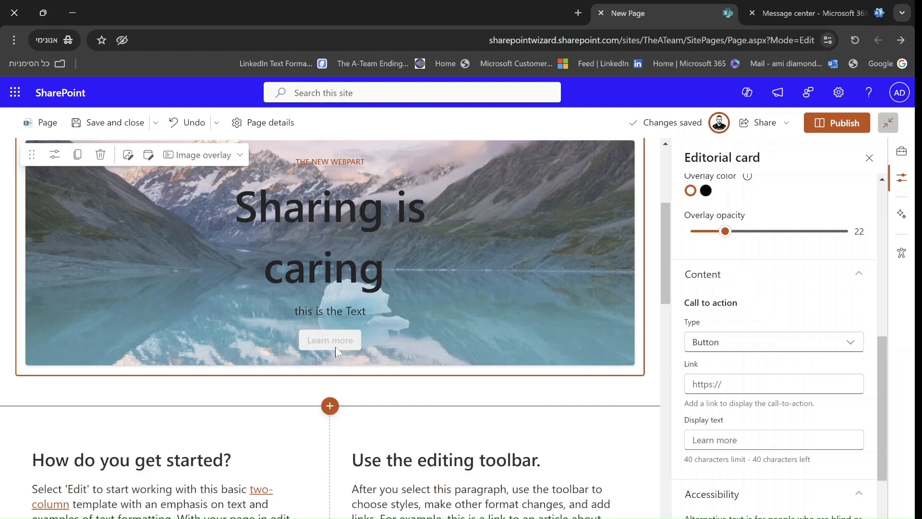
pyautogui.moveTo(373, 352)
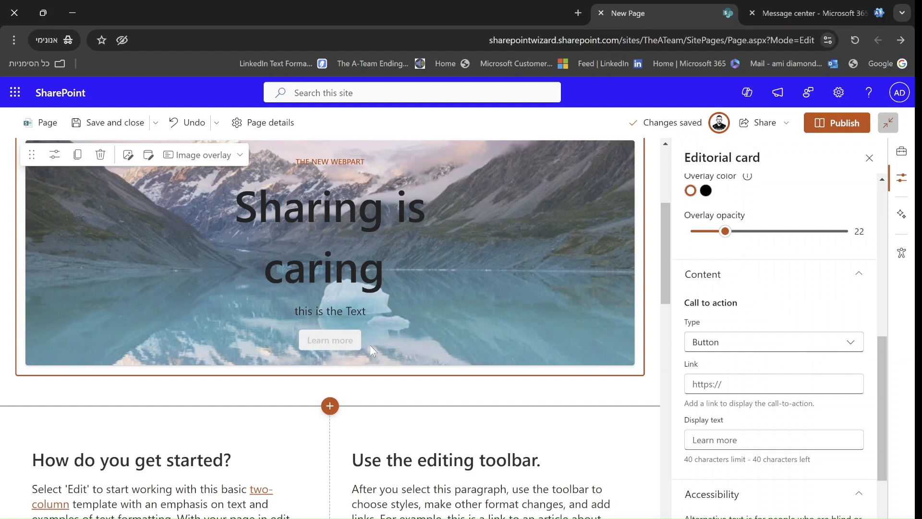
pyautogui.moveTo(372, 351)
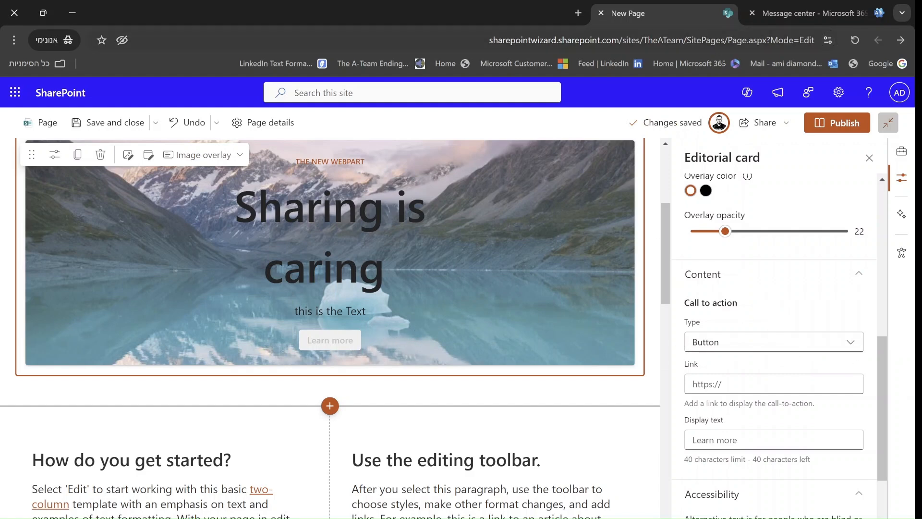
# Step: Give the call to action a link with 'click here' text, trying Text and Entire card types before Button
pyautogui.click(582, 40)
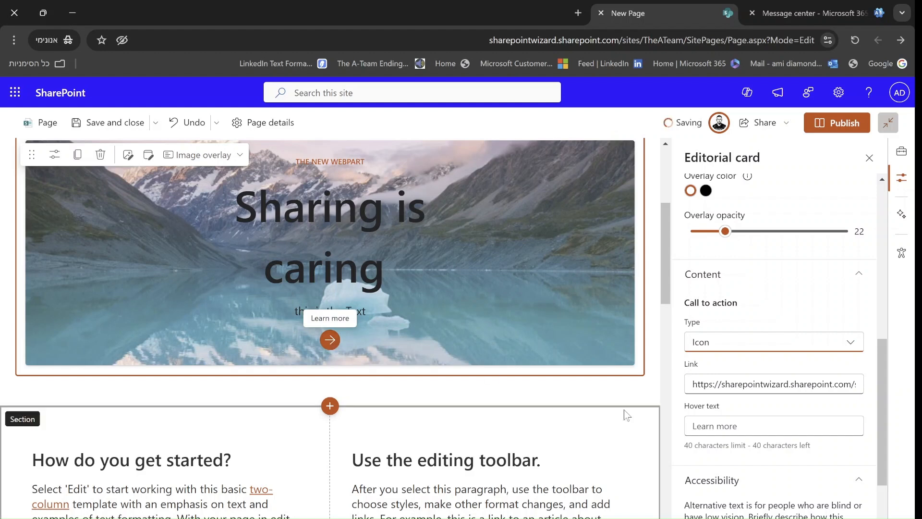
pyautogui.click(773, 342)
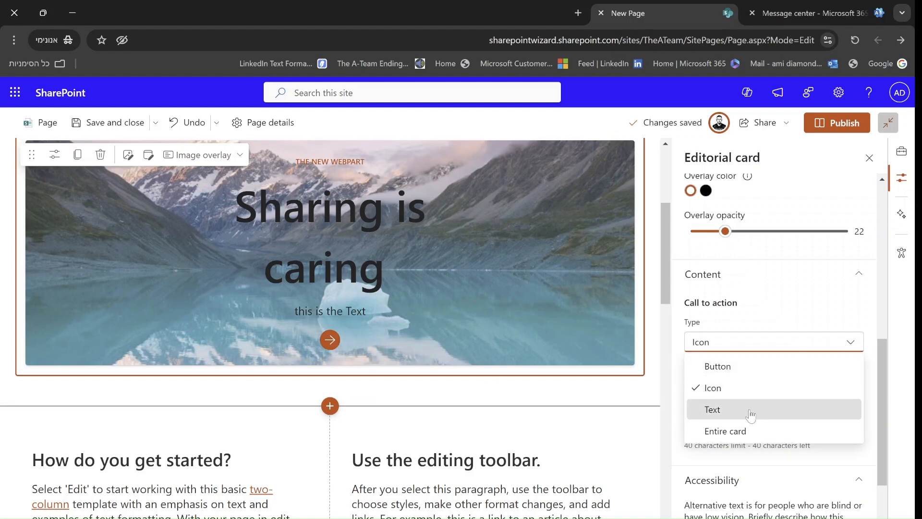
pyautogui.click(712, 409)
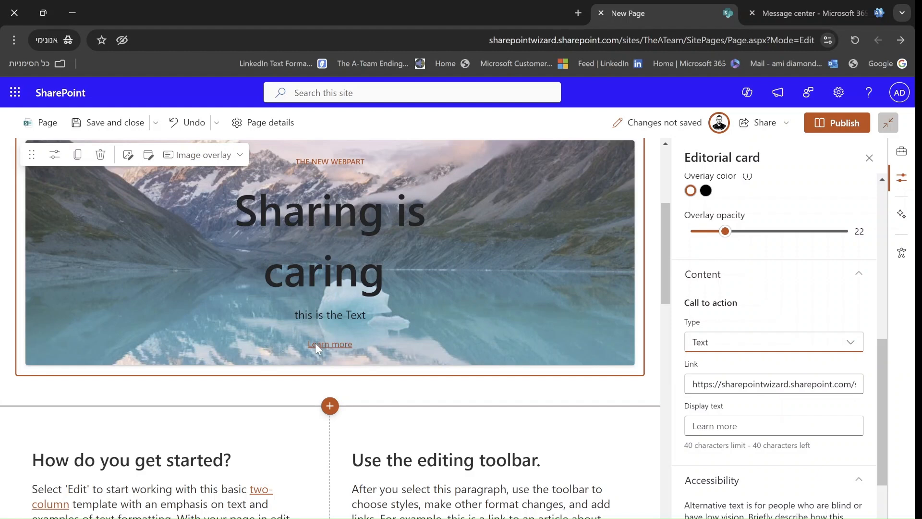
pyautogui.click(773, 425)
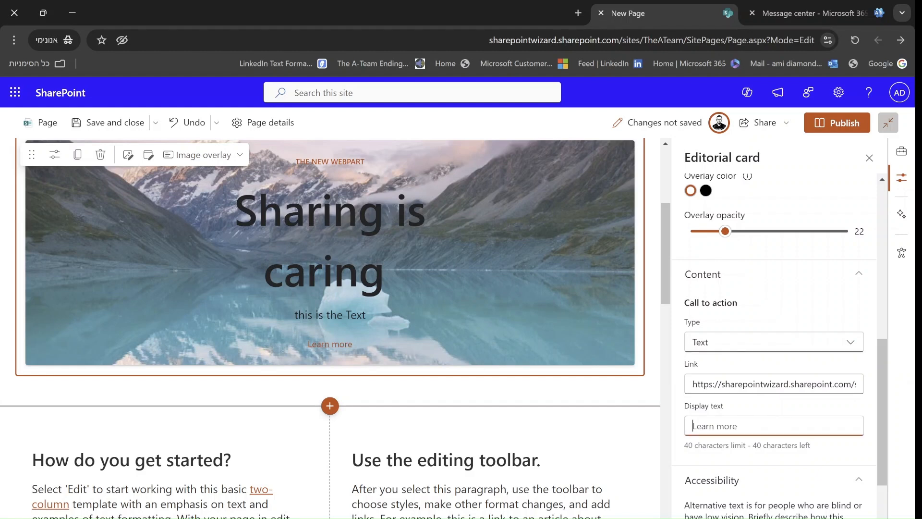
pyautogui.write('click here')
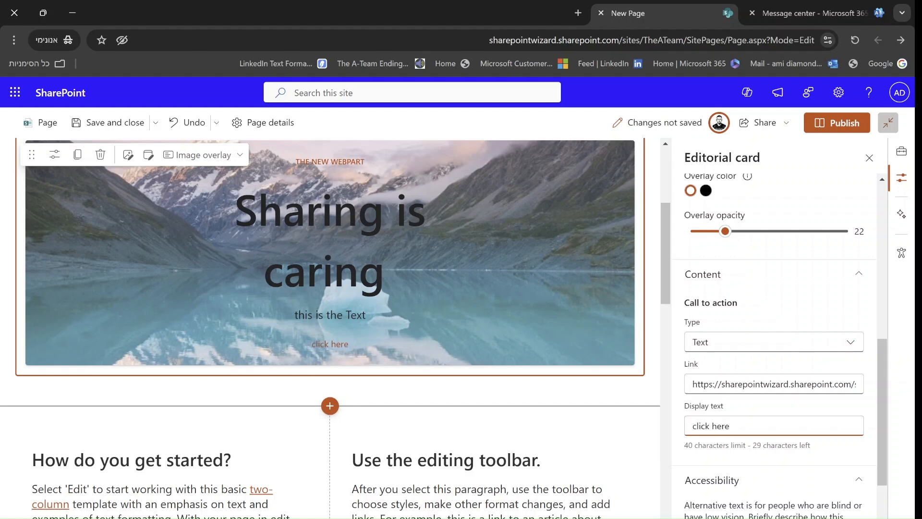
pyautogui.click(773, 342)
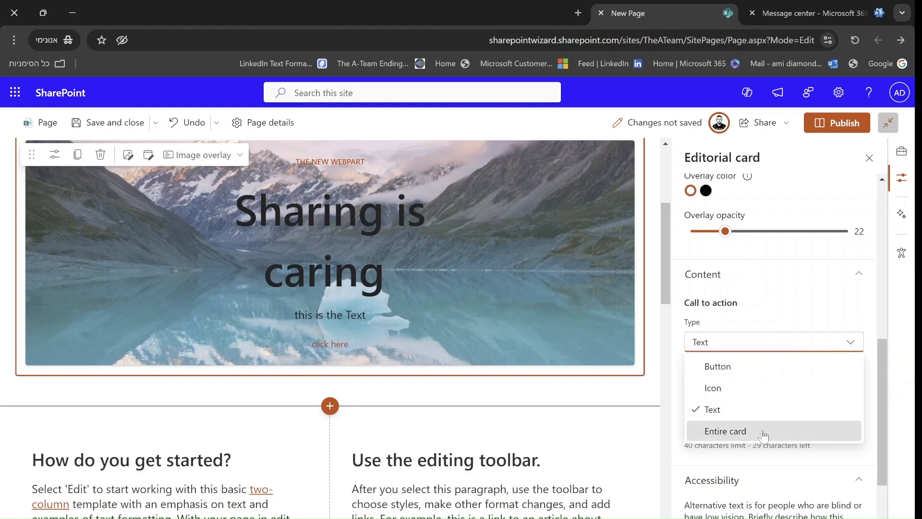
pyautogui.click(725, 430)
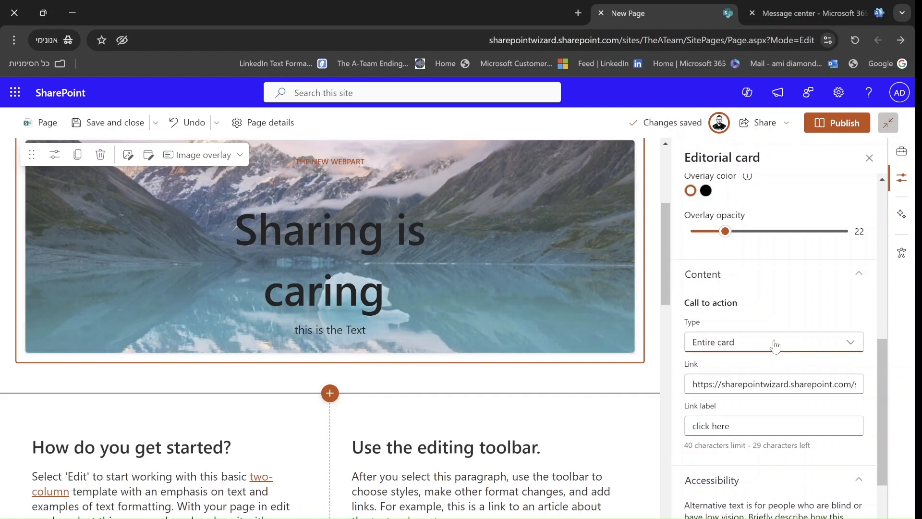
pyautogui.click(774, 342)
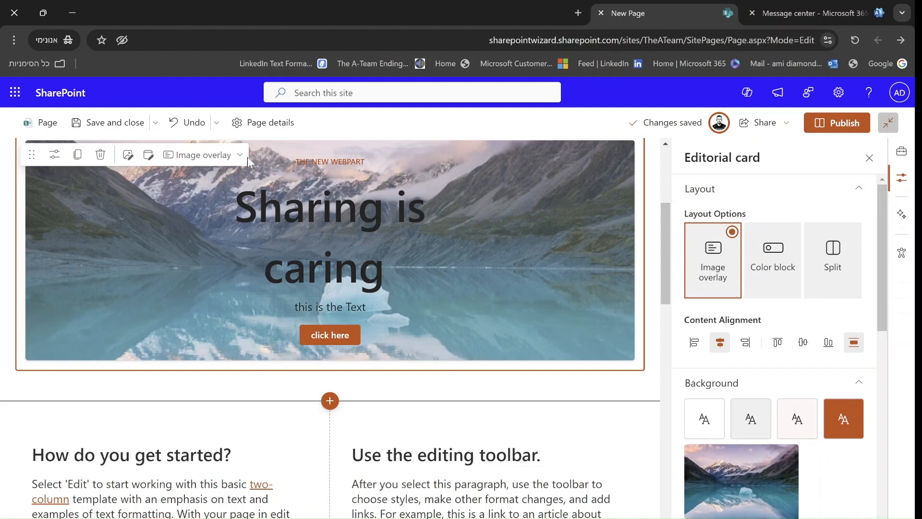
# Step: Switch the card layout to Color block, then to Split from the toolbar layout list
pyautogui.click(772, 260)
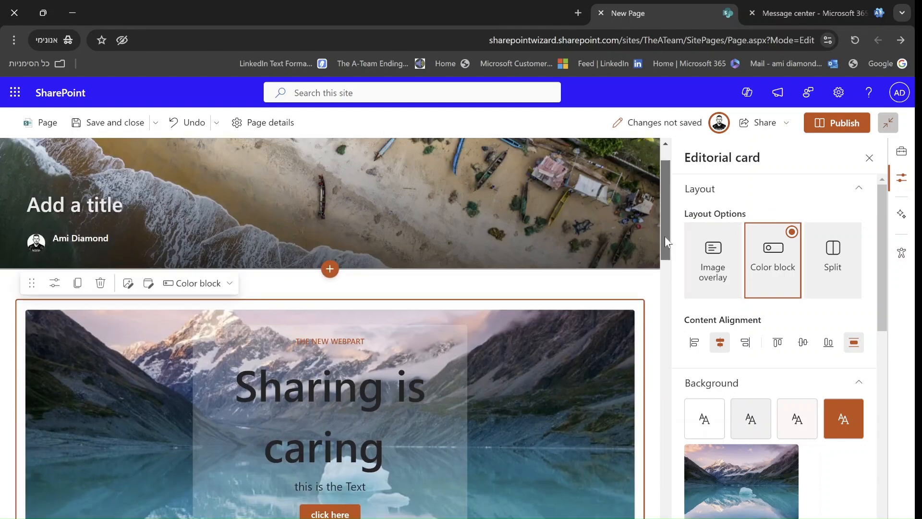
pyautogui.scroll(-3)
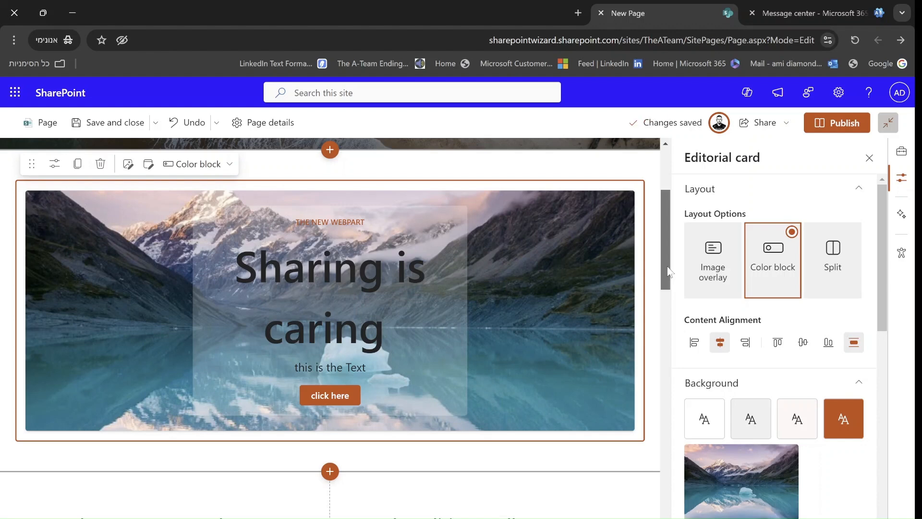
pyautogui.click(198, 163)
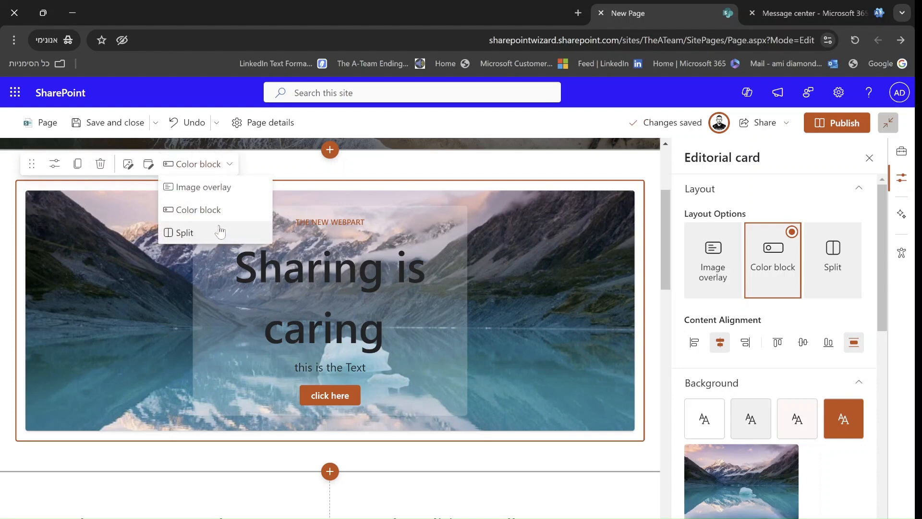
pyautogui.click(185, 232)
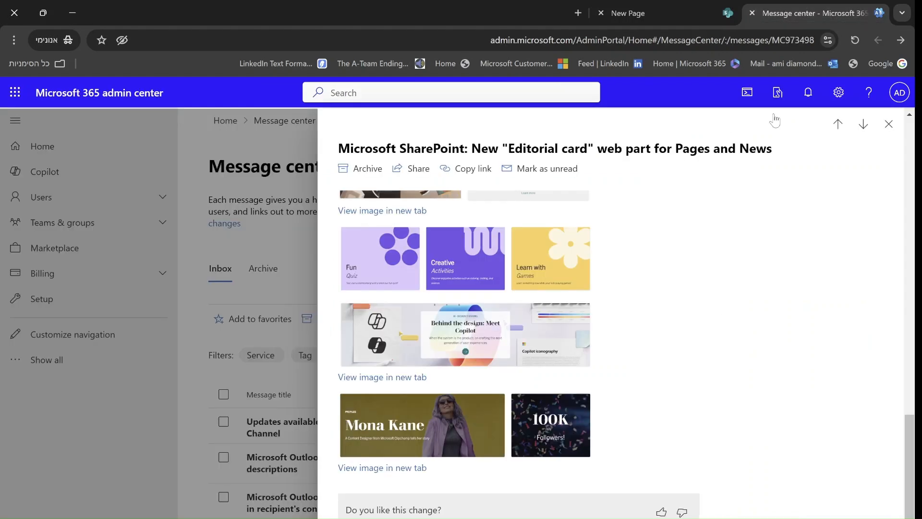
pyautogui.moveTo(434, 432)
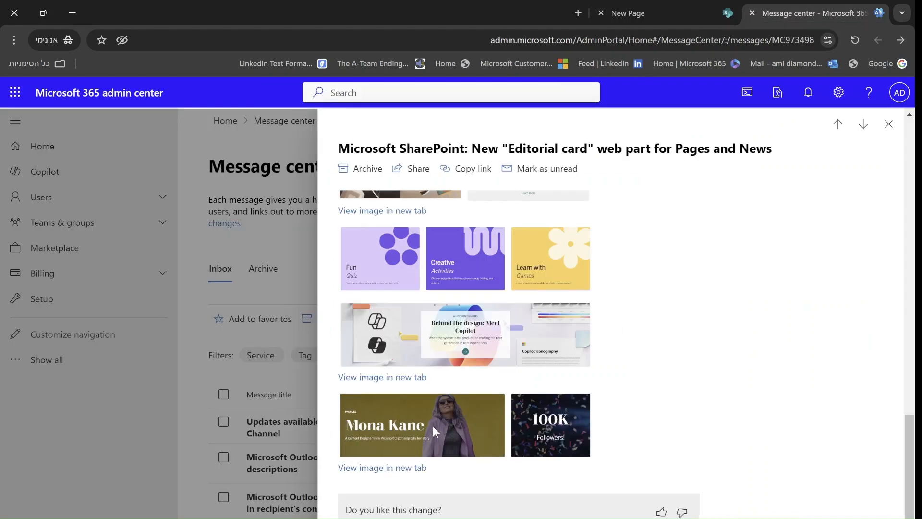
pyautogui.moveTo(403, 451)
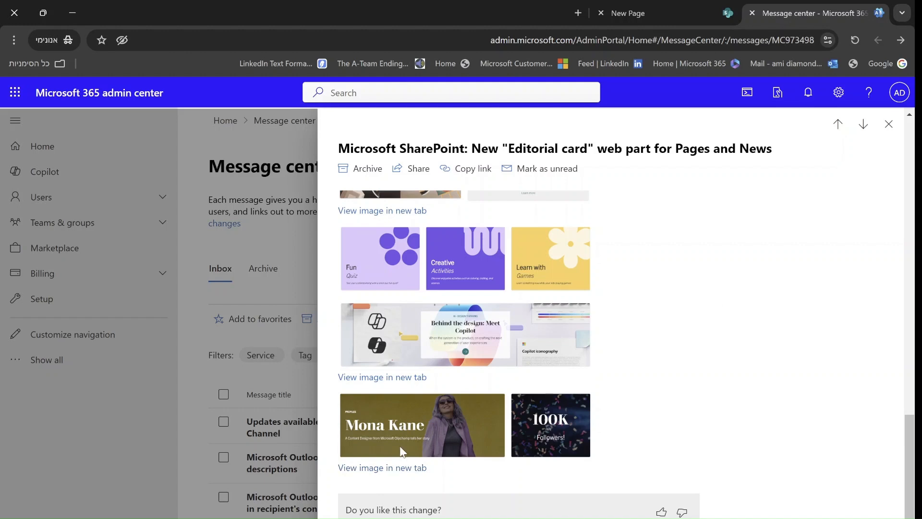
pyautogui.moveTo(400, 456)
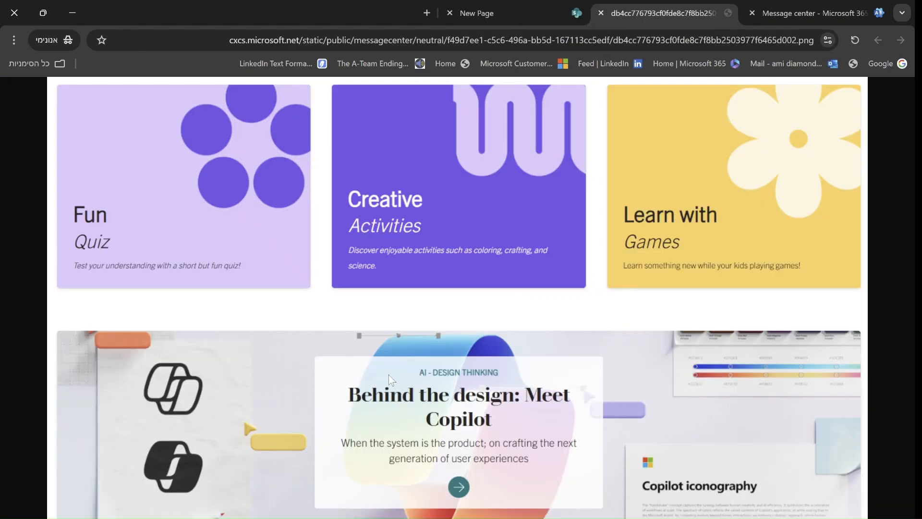
pyautogui.moveTo(735, 244)
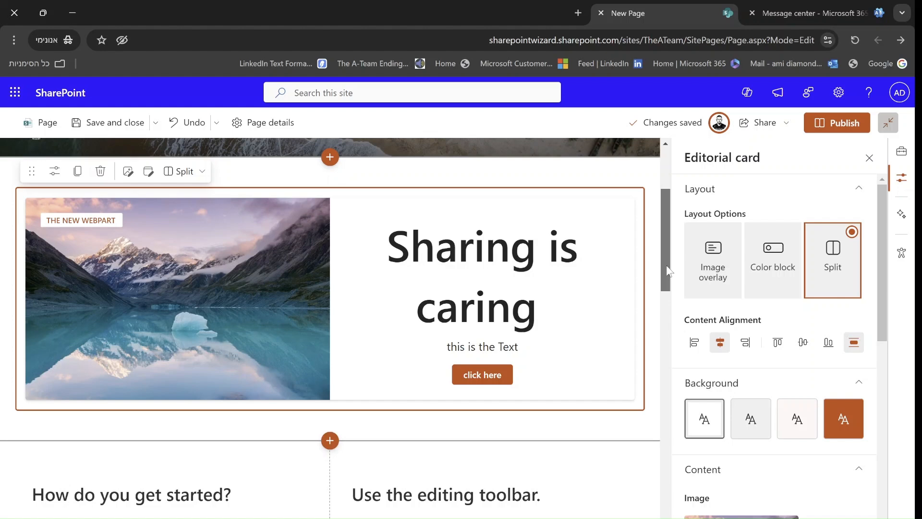
# Step: Set the card layout back to Image overlay from the toolbar layout list
pyautogui.click(185, 171)
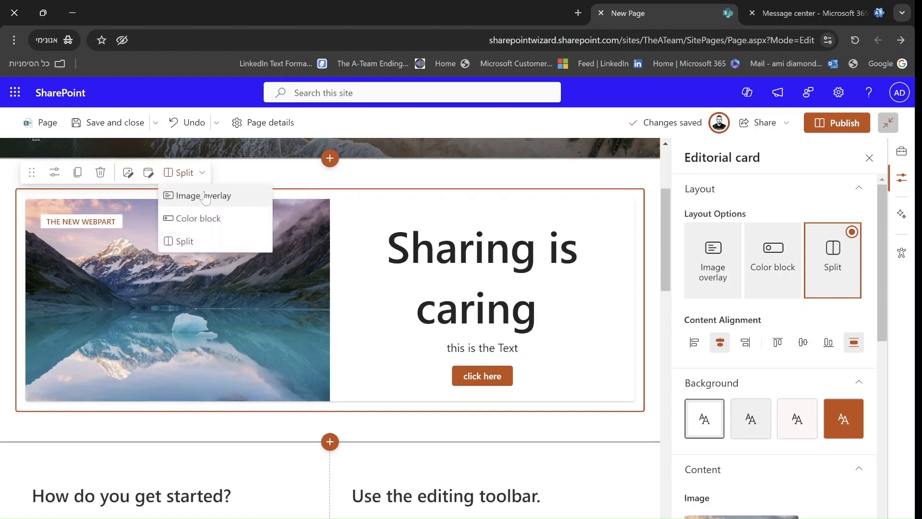
pyautogui.click(202, 195)
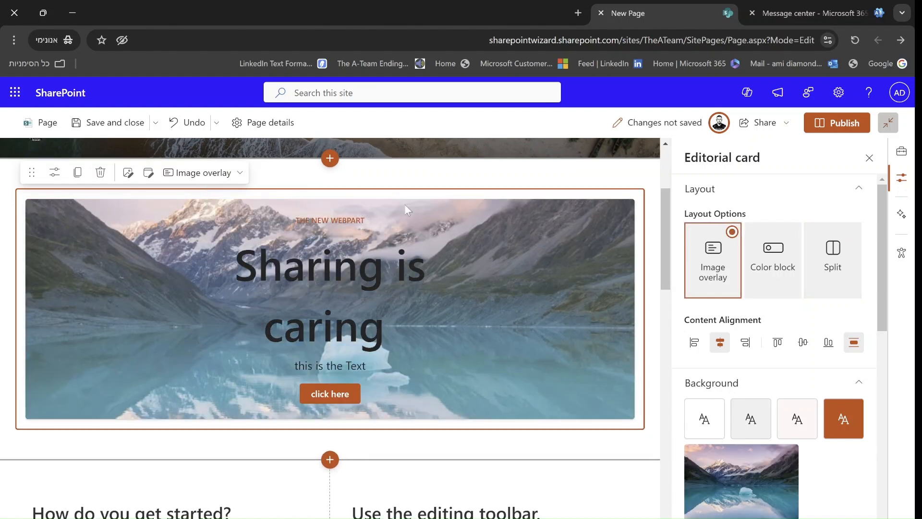